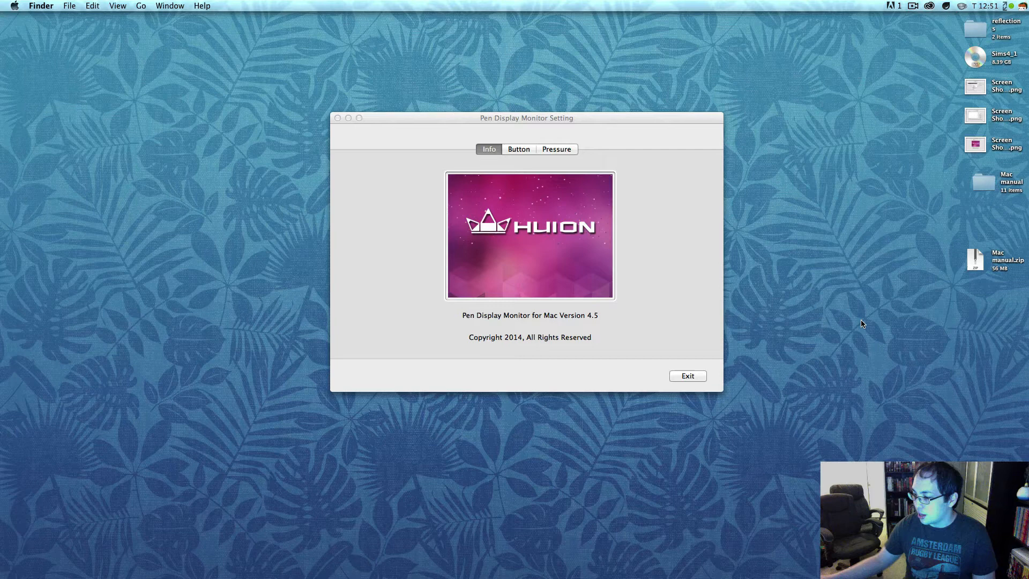
{"action": "mouse_move", "coordinate": [604, 118]}
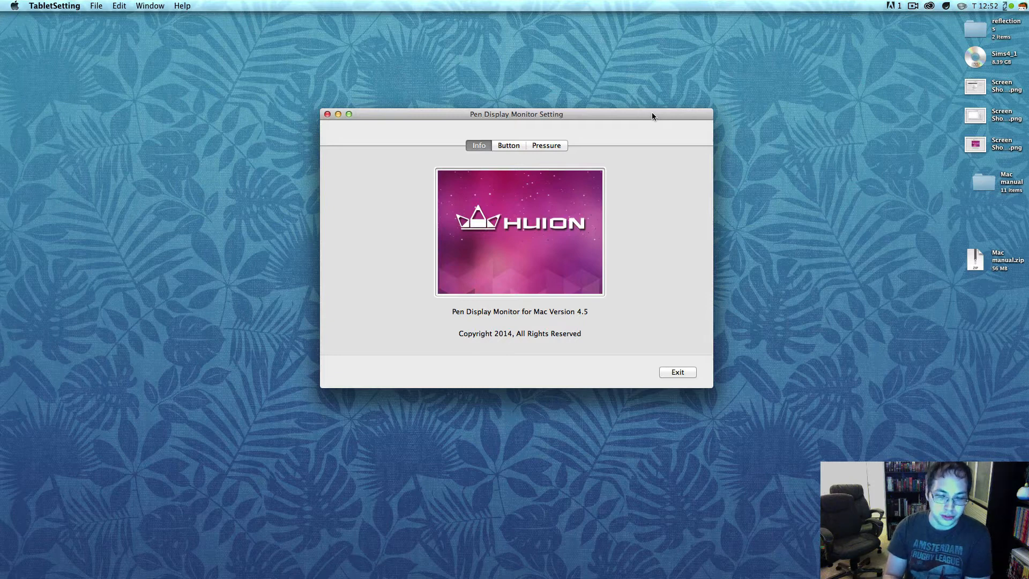
{"action": "mouse_move", "coordinate": [750, 339]}
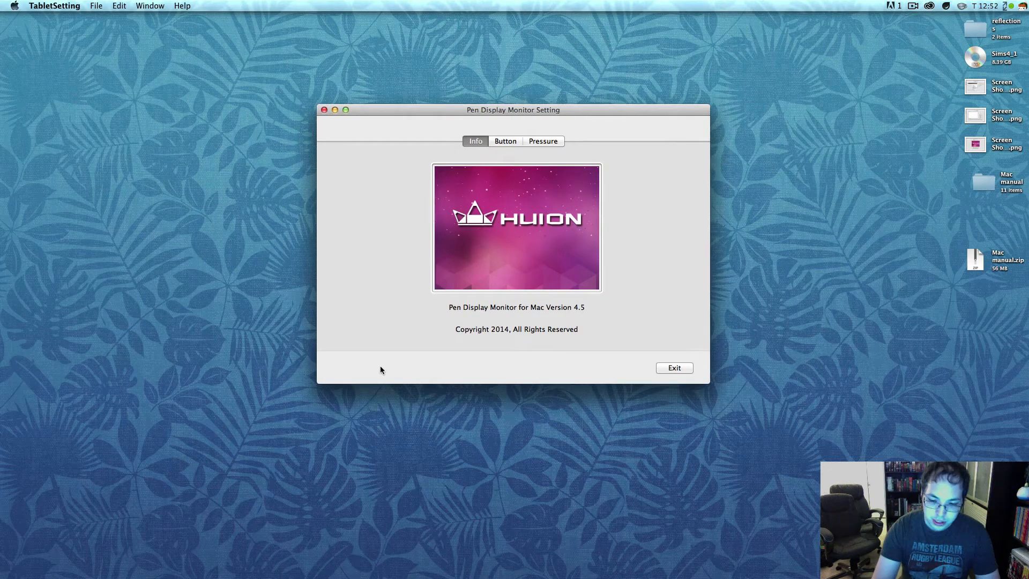
{"action": "mouse_move", "coordinate": [662, 178]}
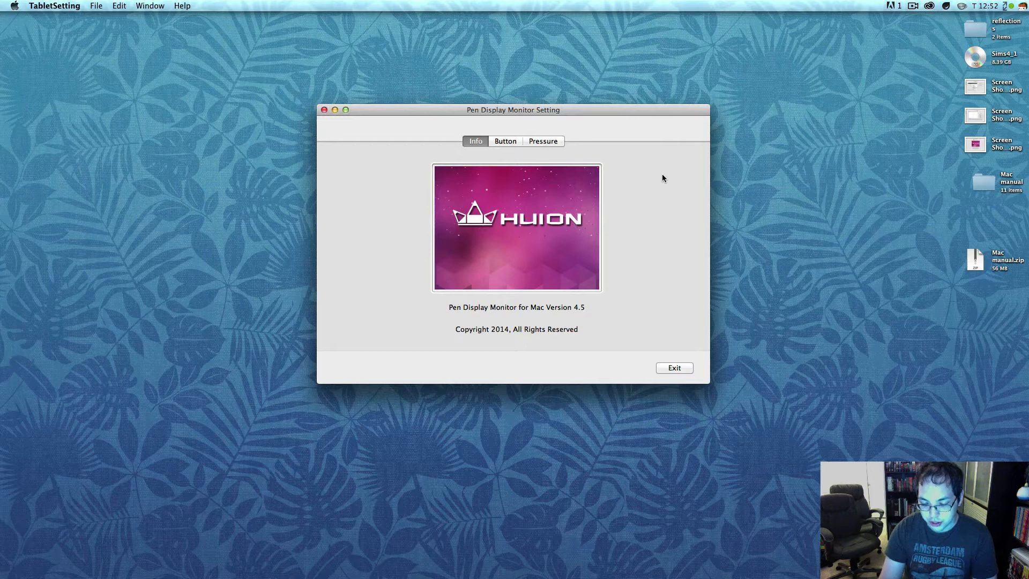
{"action": "mouse_move", "coordinate": [504, 153]}
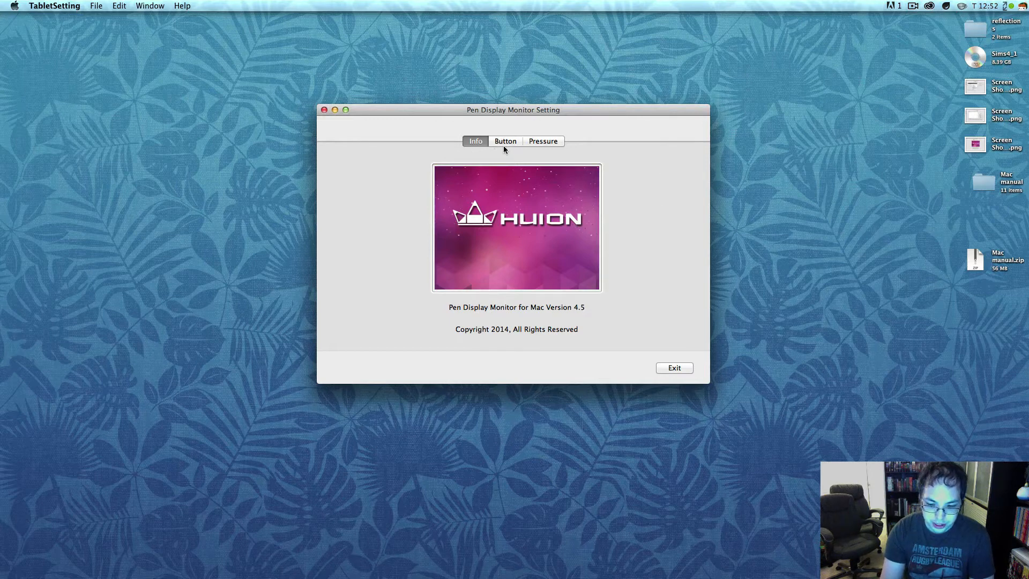
{"action": "mouse_move", "coordinate": [535, 146]}
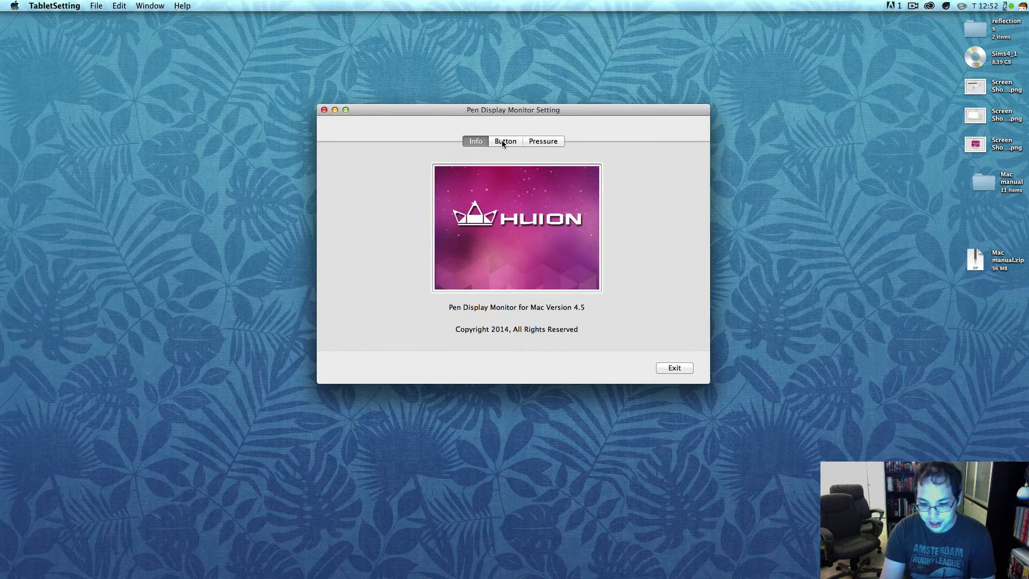
Step: Browse Button 1's action choices and leave it on Left Double Click
{"action": "left_click", "coordinate": [505, 141]}
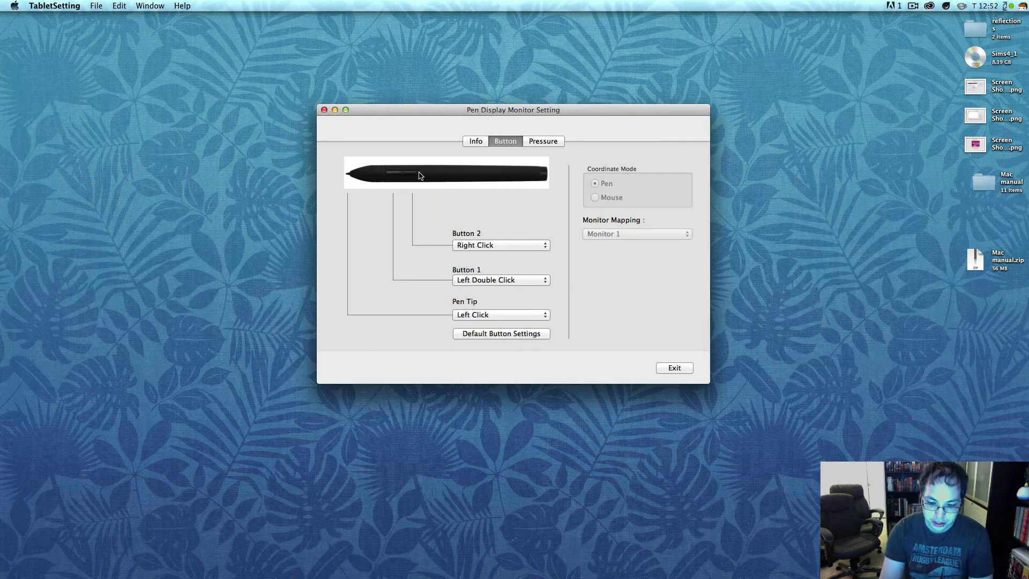
{"action": "mouse_move", "coordinate": [381, 204]}
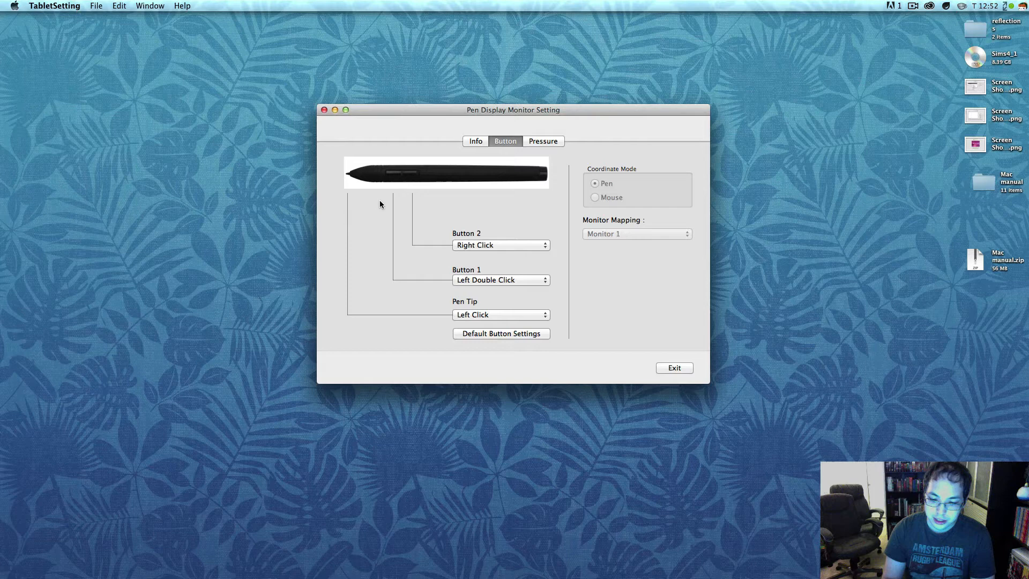
{"action": "mouse_move", "coordinate": [532, 224]}
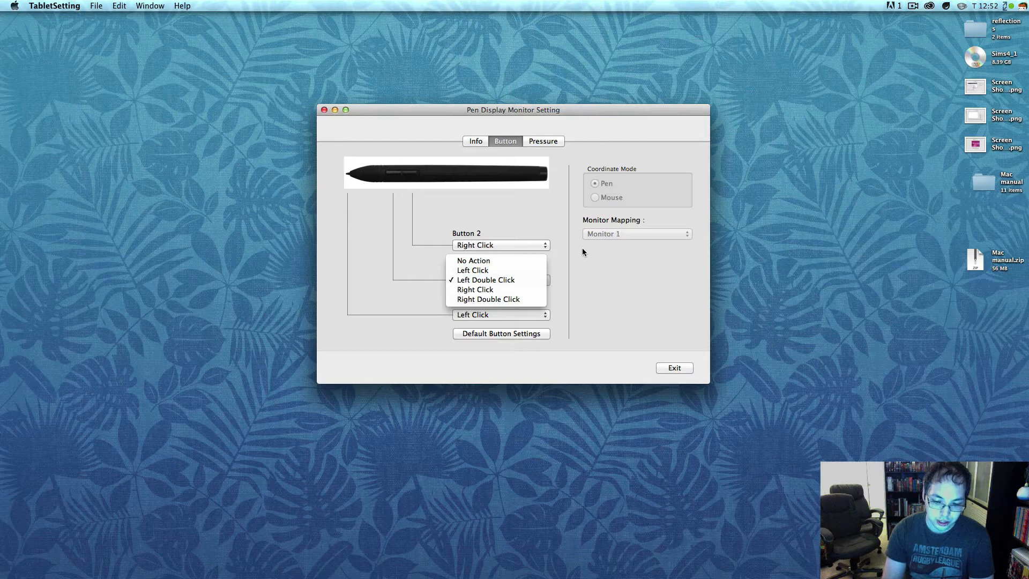
{"action": "mouse_move", "coordinate": [521, 270]}
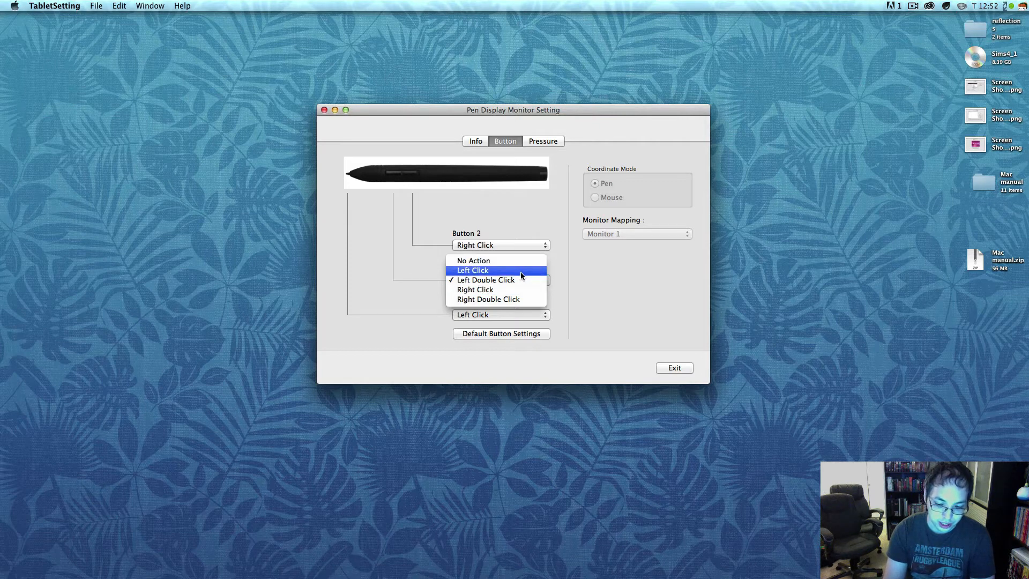
{"action": "mouse_move", "coordinate": [515, 280]}
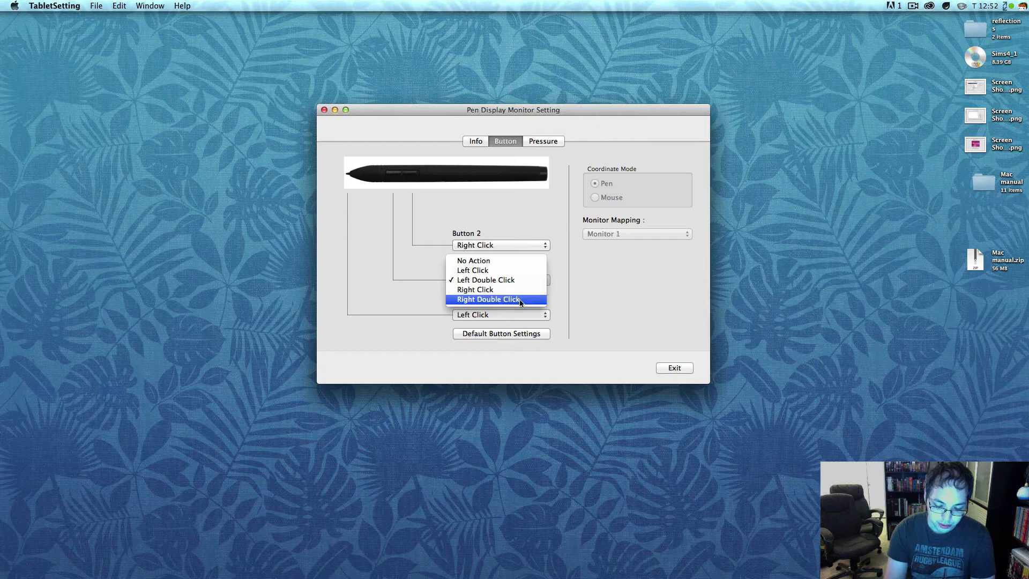
{"action": "mouse_move", "coordinate": [552, 242]}
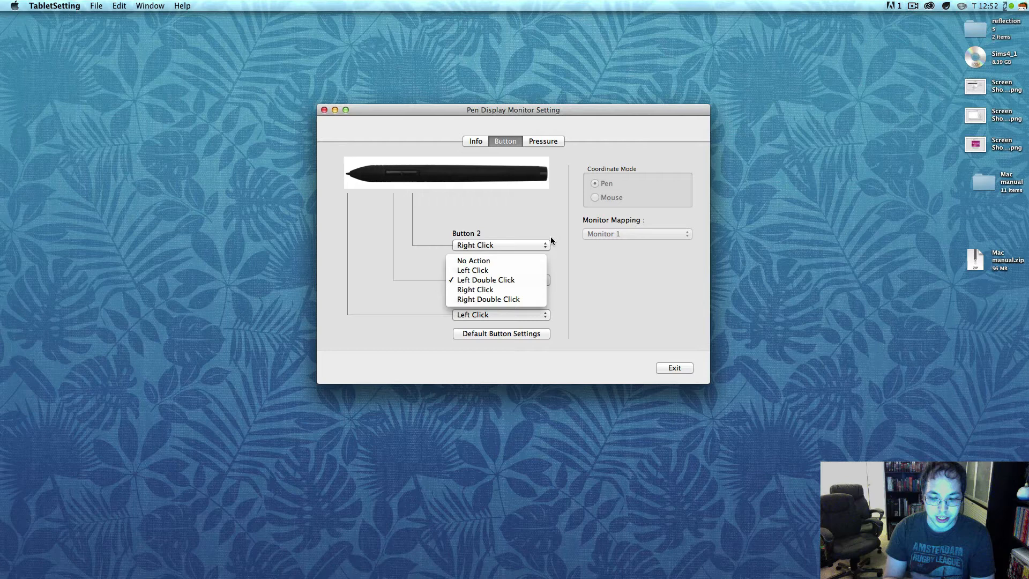
{"action": "mouse_move", "coordinate": [513, 196]}
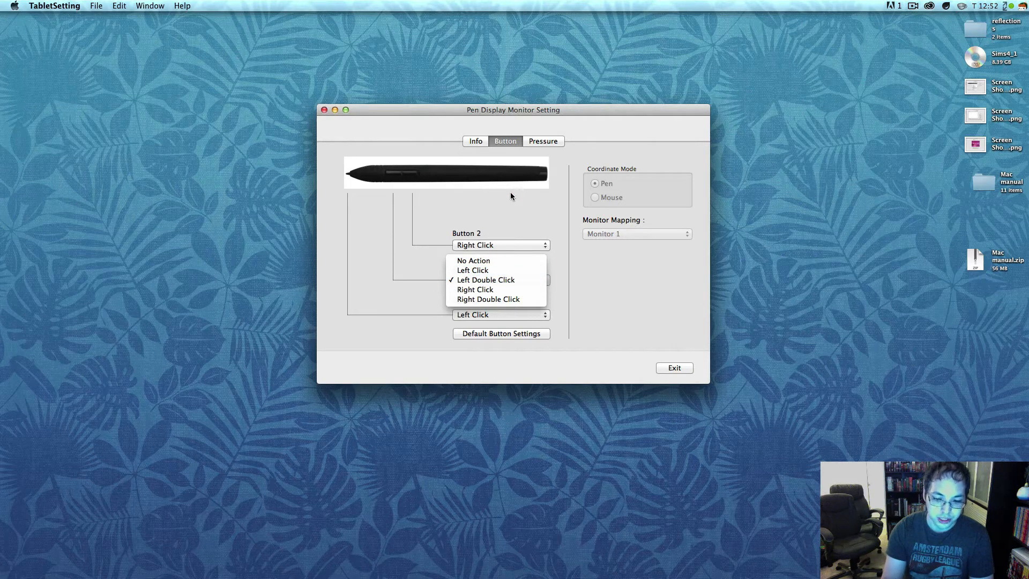
{"action": "mouse_move", "coordinate": [586, 270]}
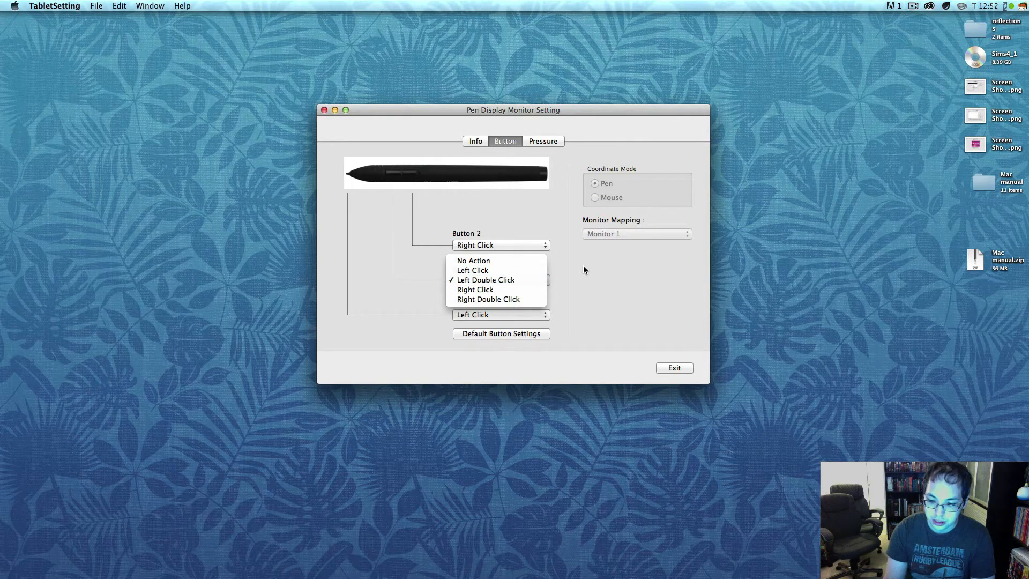
{"action": "left_click", "coordinate": [487, 280]}
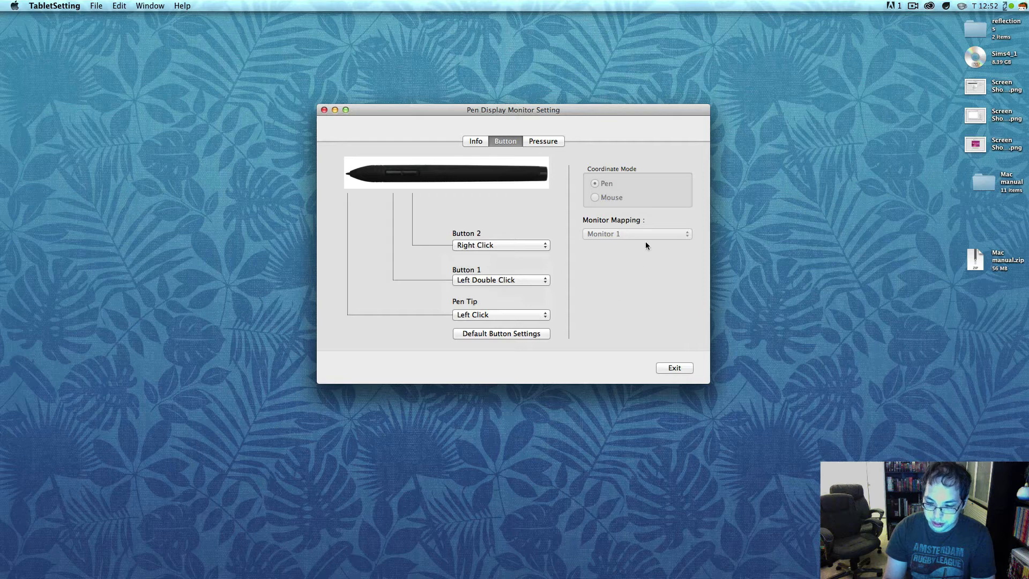
Step: Show the pen pressure test page with black ink and mid click sensitivity
{"action": "left_click", "coordinate": [543, 142]}
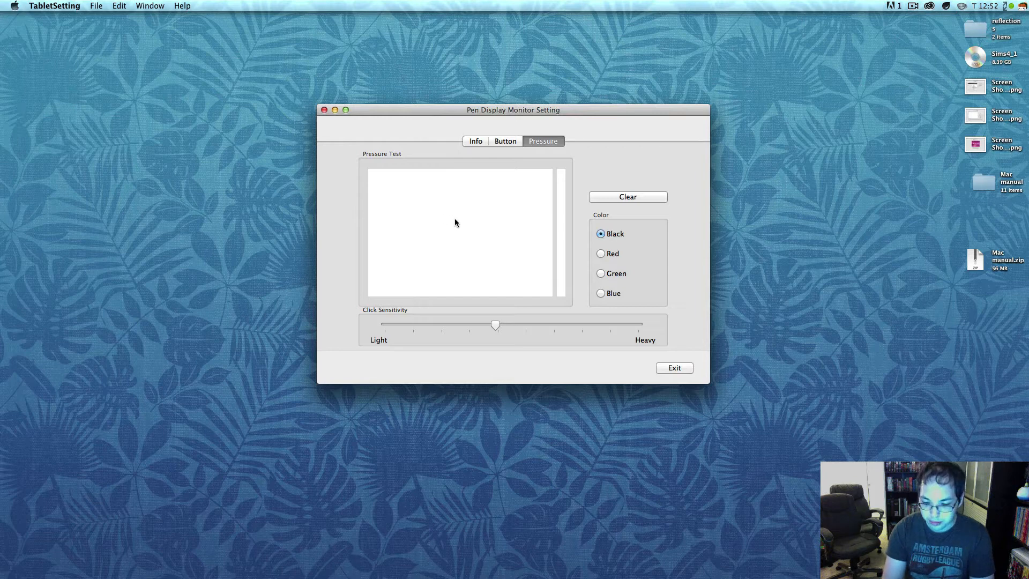
{"action": "mouse_move", "coordinate": [423, 222]}
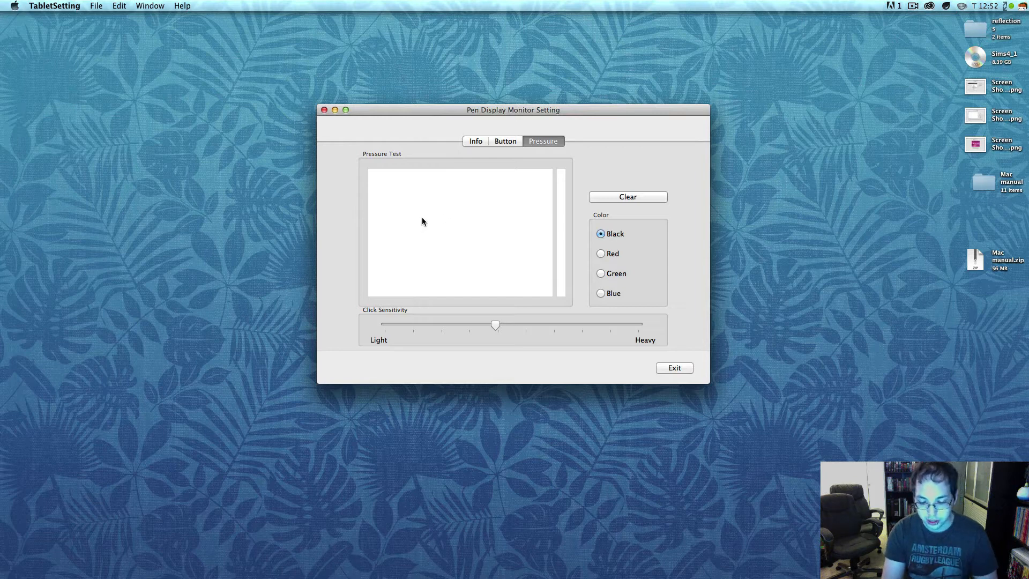
{"action": "mouse_move", "coordinate": [440, 219]}
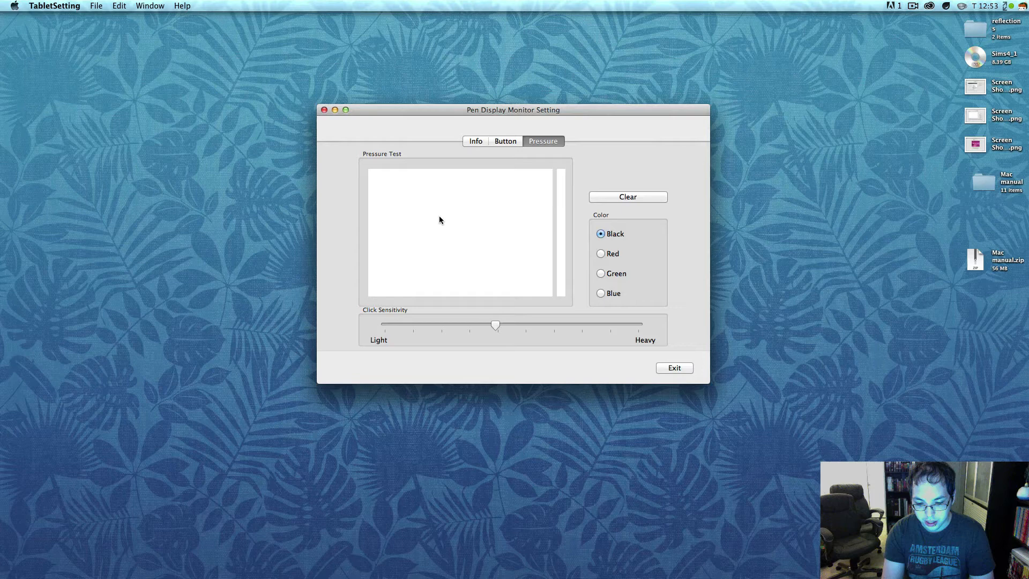
{"action": "mouse_move", "coordinate": [465, 217]}
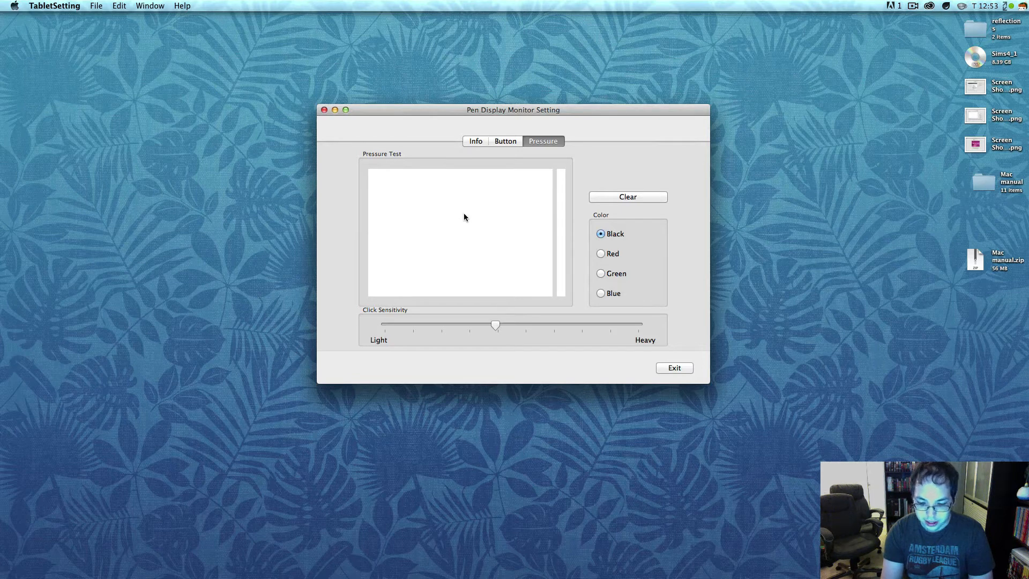
{"action": "mouse_move", "coordinate": [474, 216]}
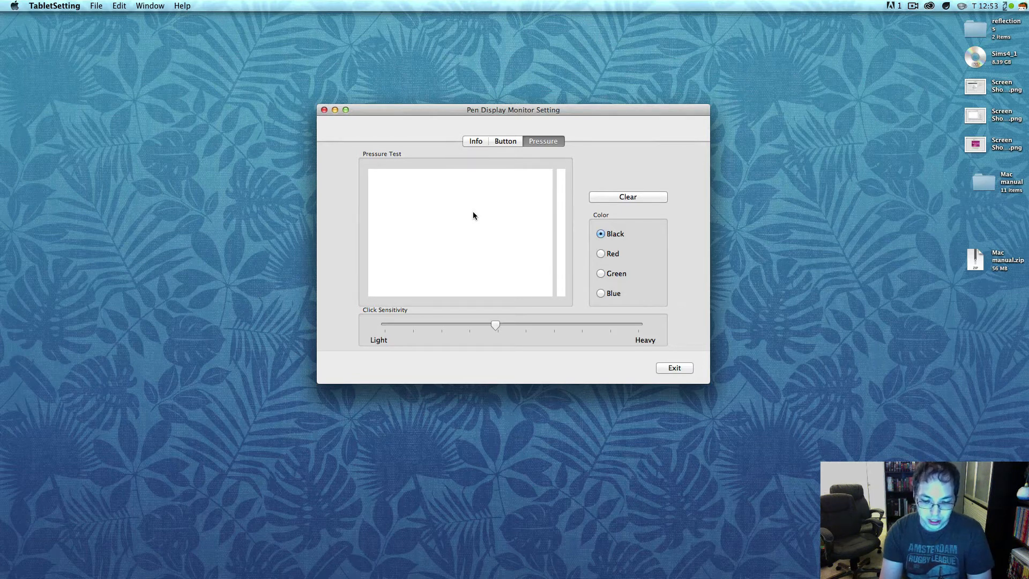
{"action": "mouse_move", "coordinate": [495, 219]}
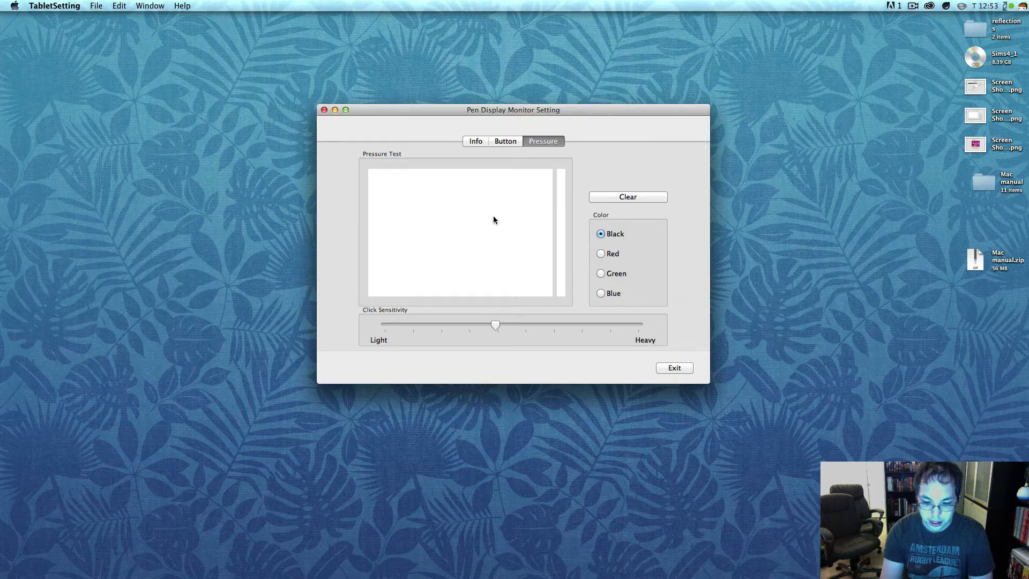
{"action": "mouse_move", "coordinate": [557, 212]}
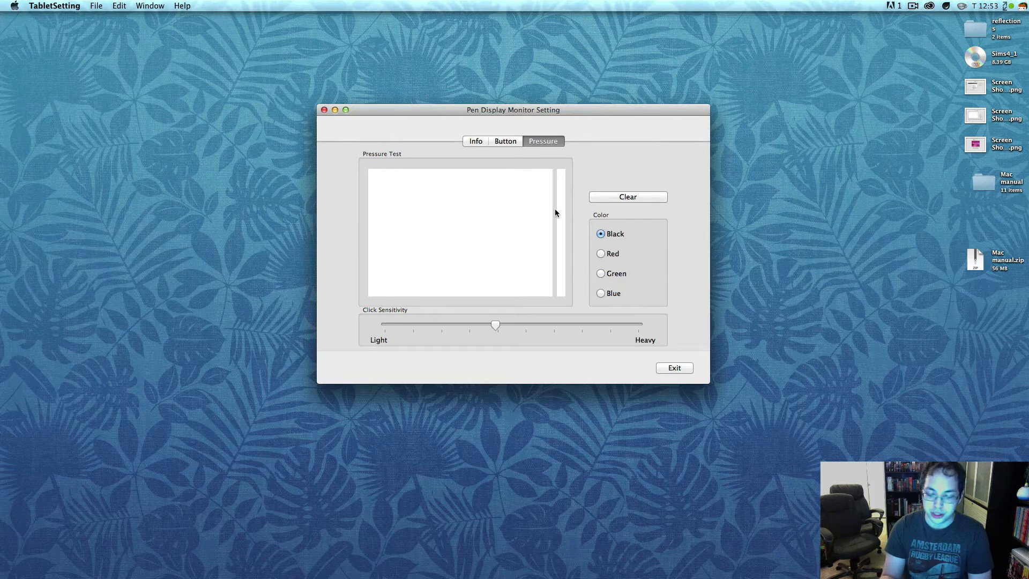
{"action": "mouse_move", "coordinate": [495, 211]}
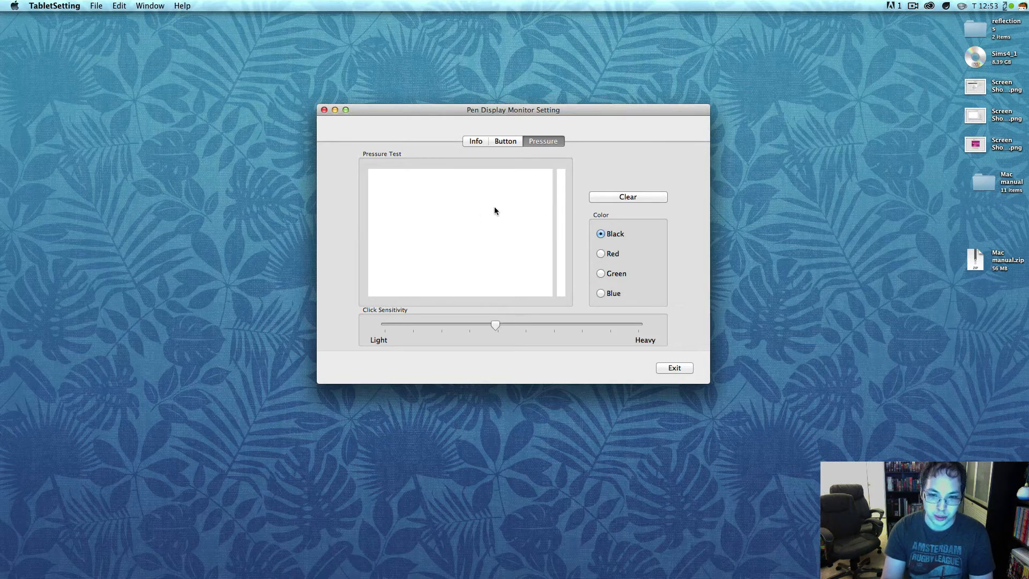
{"action": "mouse_move", "coordinate": [538, 199]}
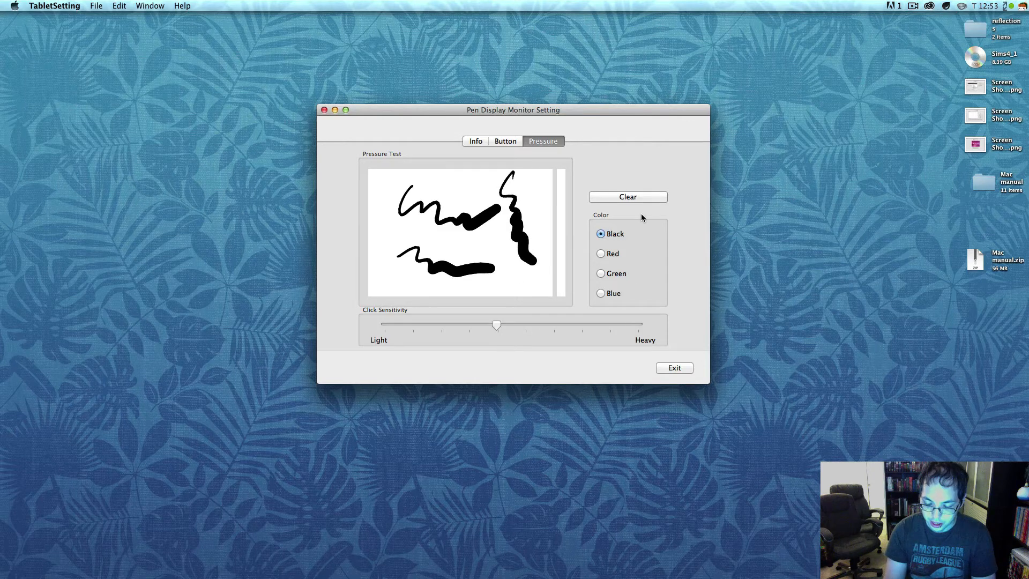
Step: Review Button 2's action choices, then return to the pressure test page
{"action": "left_click", "coordinate": [505, 141]}
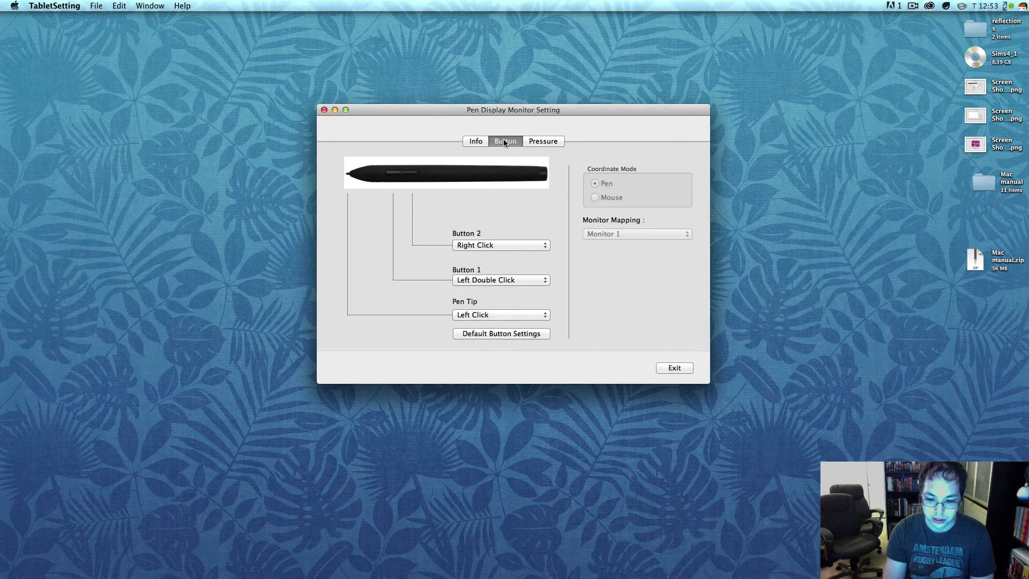
{"action": "left_click", "coordinate": [501, 244]}
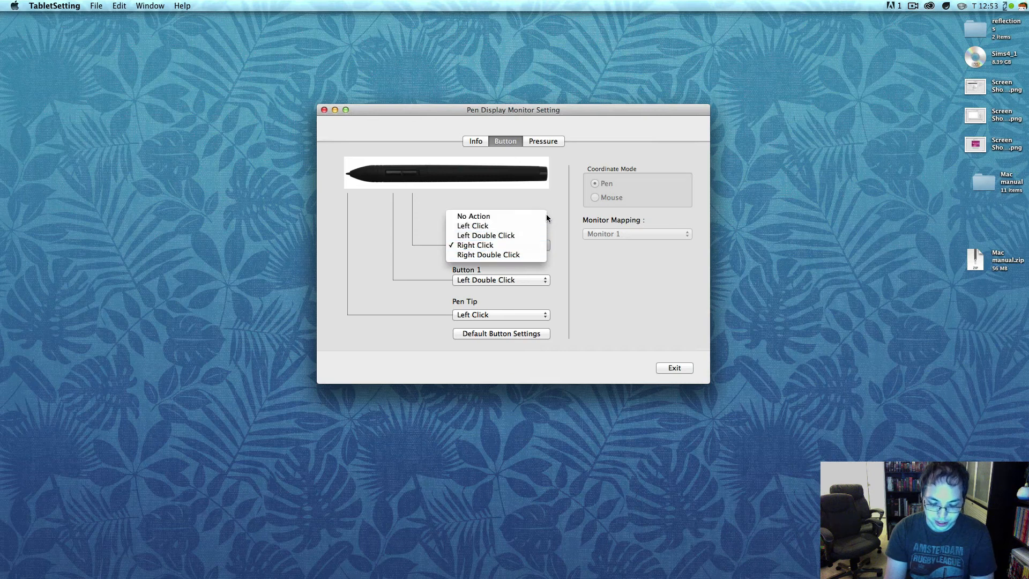
{"action": "left_click", "coordinate": [544, 141]}
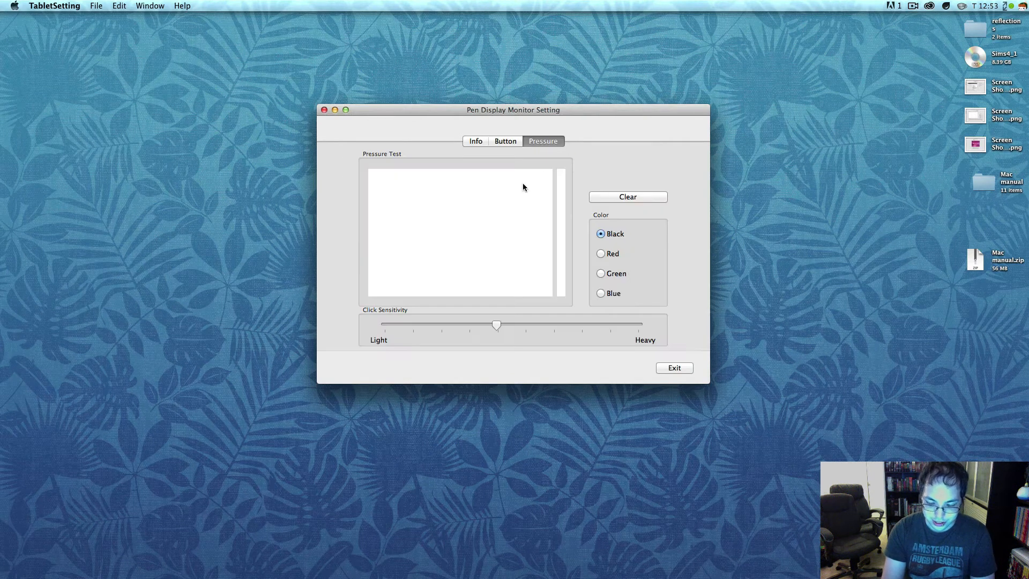
Step: Keep Right Click assigned to the upper pen button
{"action": "left_click", "coordinate": [506, 141]}
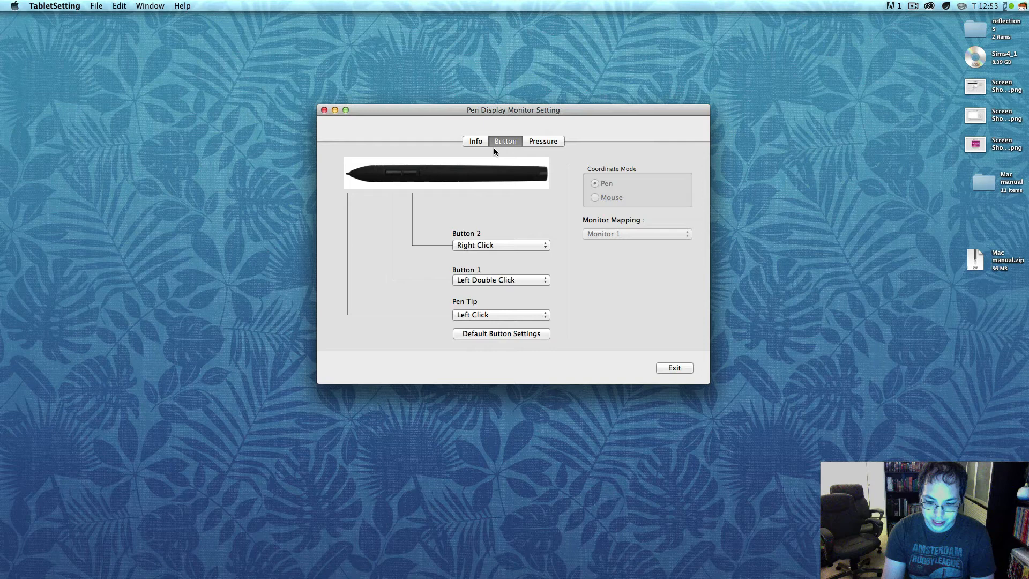
{"action": "left_click", "coordinate": [476, 141]}
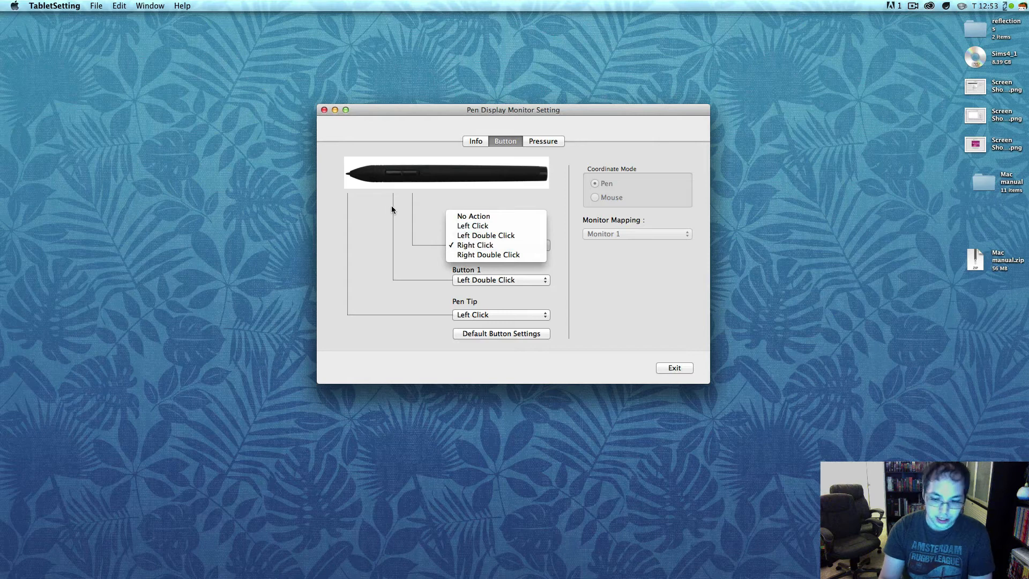
{"action": "mouse_move", "coordinate": [474, 133]}
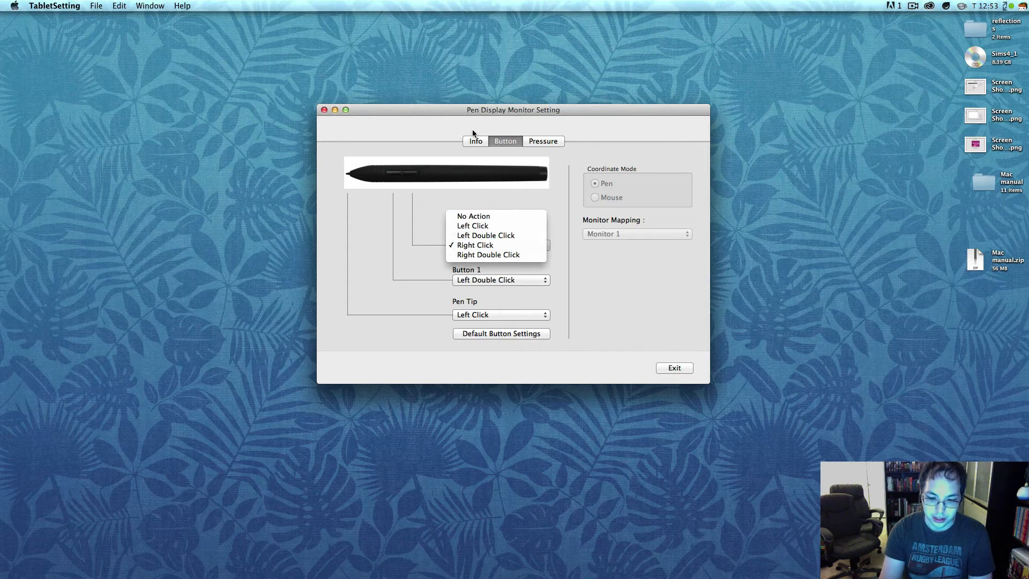
{"action": "left_click", "coordinate": [476, 245]}
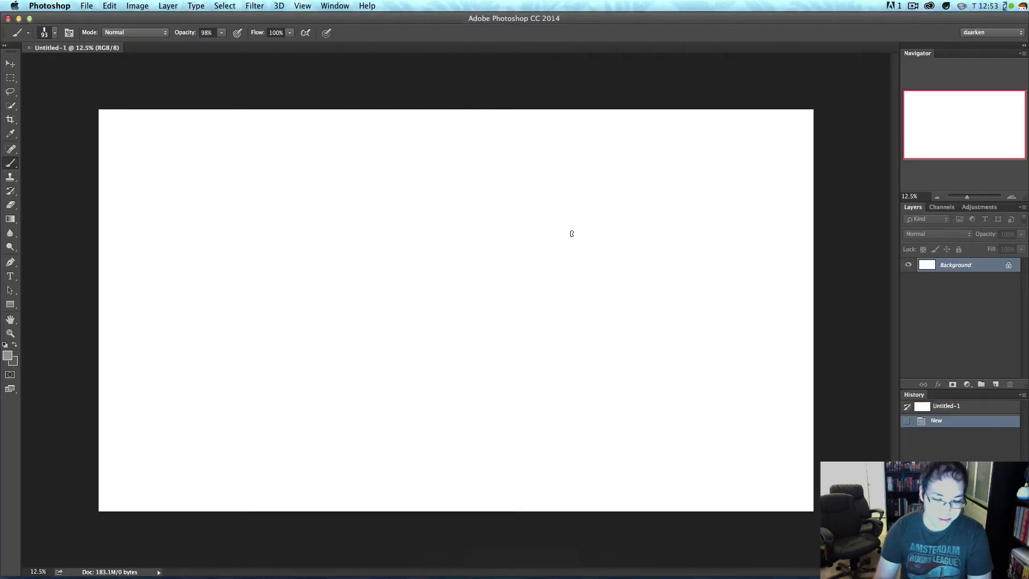
Step: Paint a gray zigzag stroke and a black wavy pressure-test stroke on the canvas
{"action": "left_click_drag", "start_coordinate": [364, 164], "coordinate": [538, 256]}
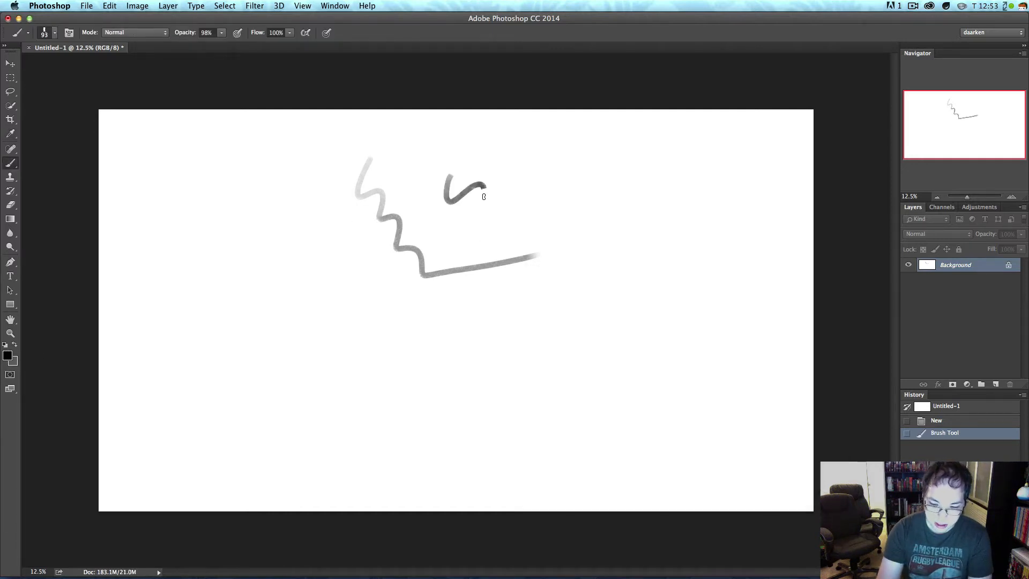
{"action": "left_click_drag", "start_coordinate": [479, 191], "coordinate": [569, 250]}
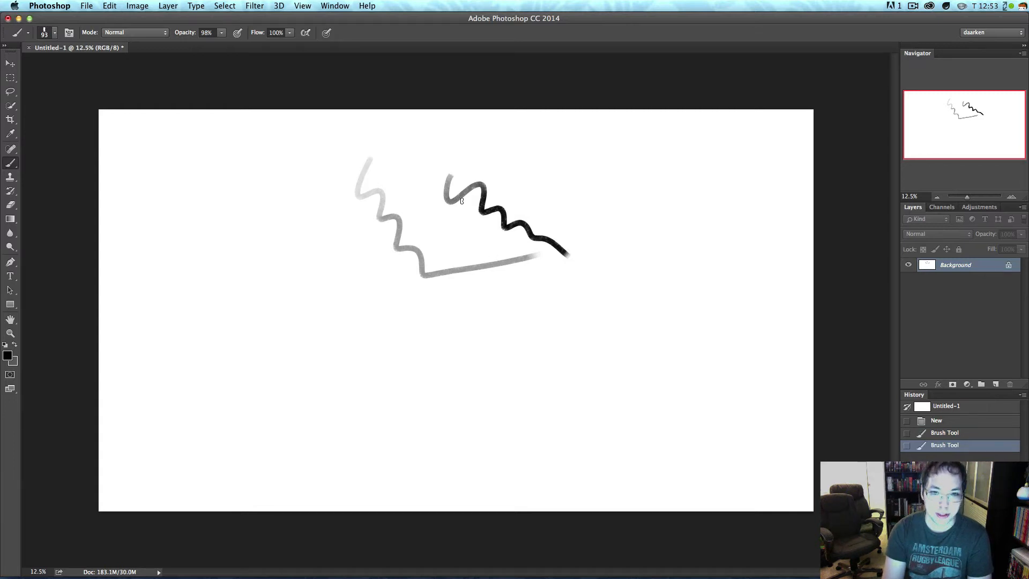
{"action": "mouse_move", "coordinate": [476, 214]}
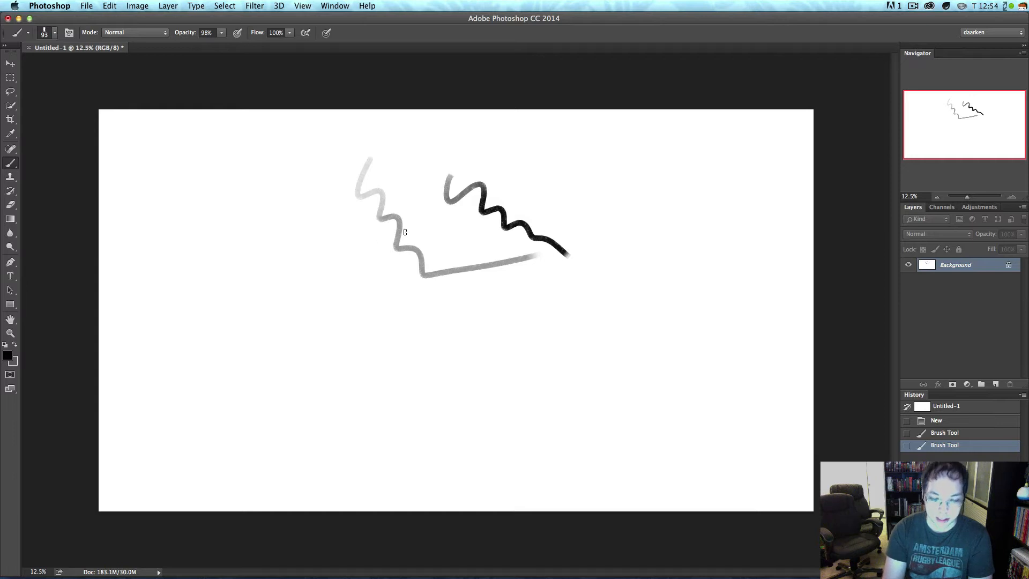
{"action": "mouse_move", "coordinate": [250, 266]}
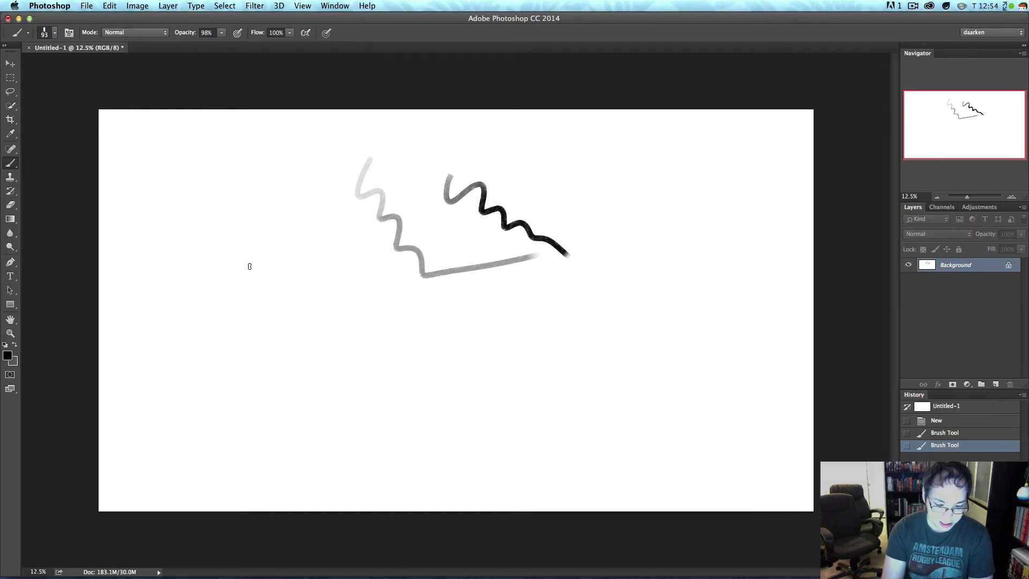
{"action": "mouse_move", "coordinate": [459, 238]}
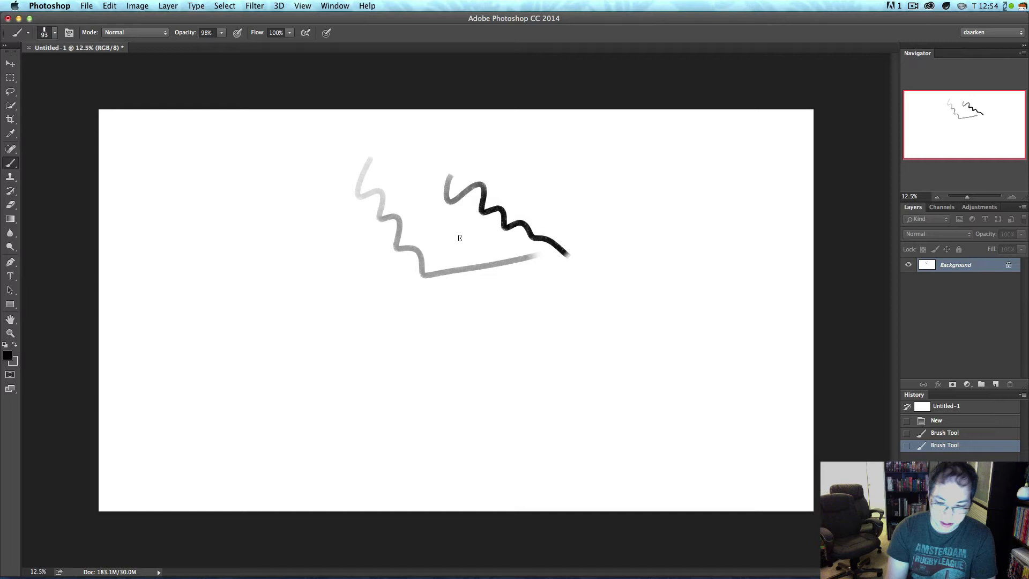
{"action": "mouse_move", "coordinate": [440, 245]}
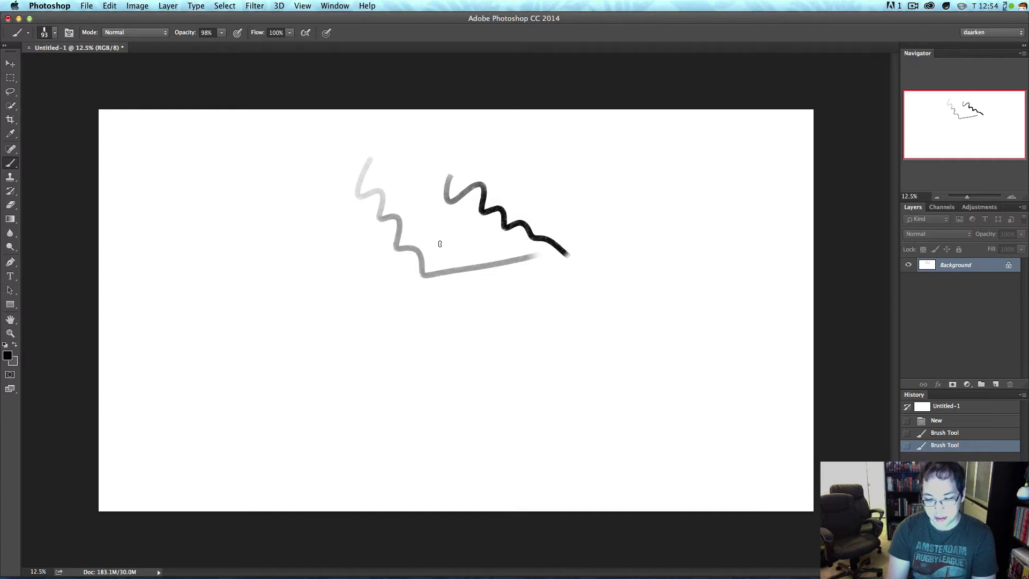
{"action": "mouse_move", "coordinate": [423, 161]}
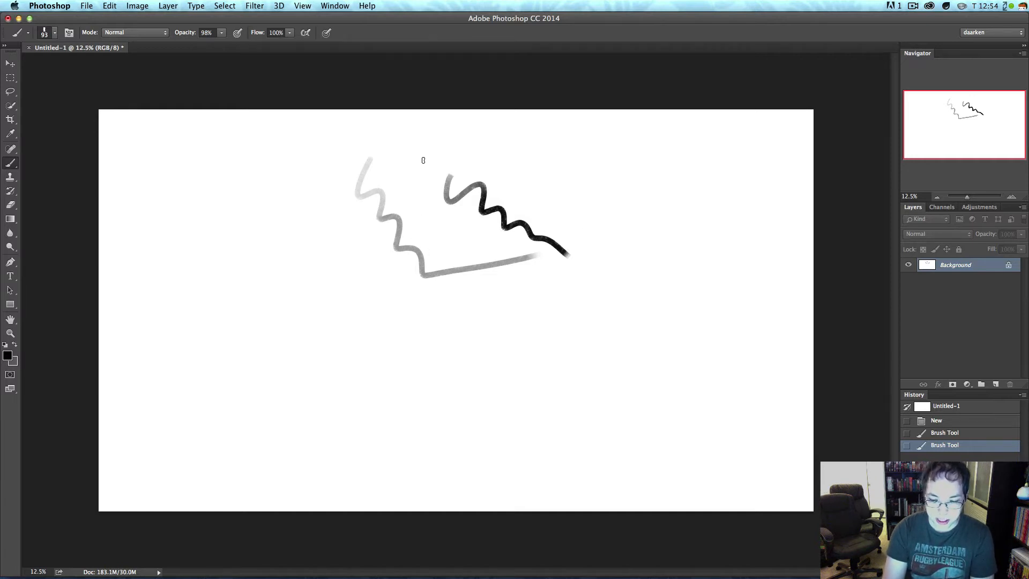
{"action": "mouse_move", "coordinate": [402, 201]}
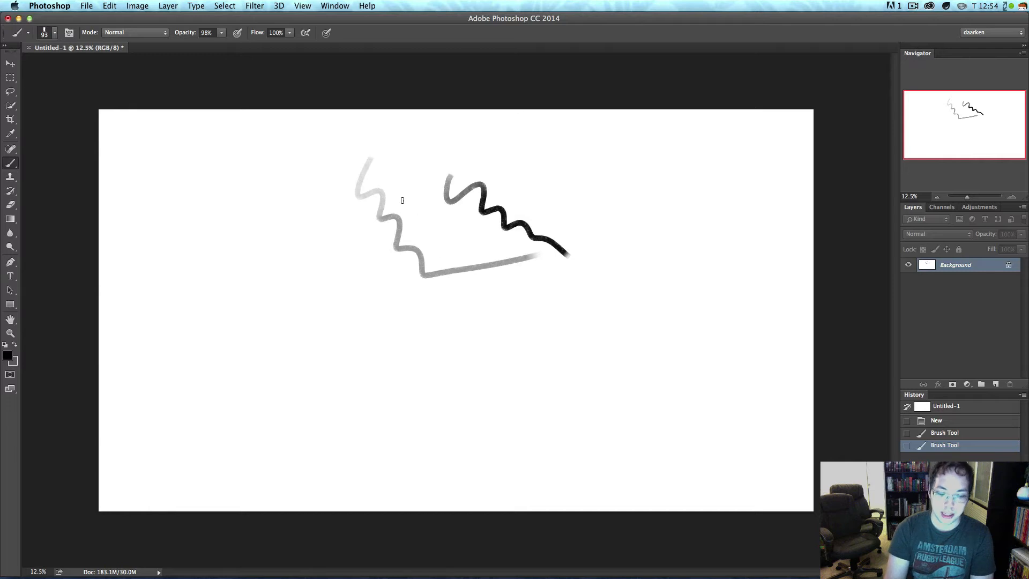
{"action": "mouse_move", "coordinate": [425, 230]}
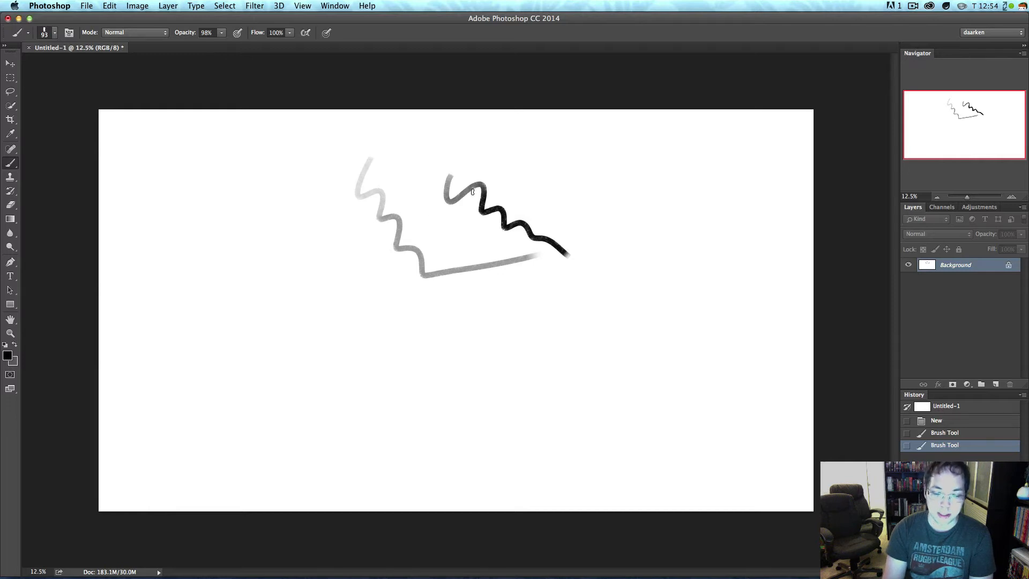
{"action": "mouse_move", "coordinate": [430, 216]}
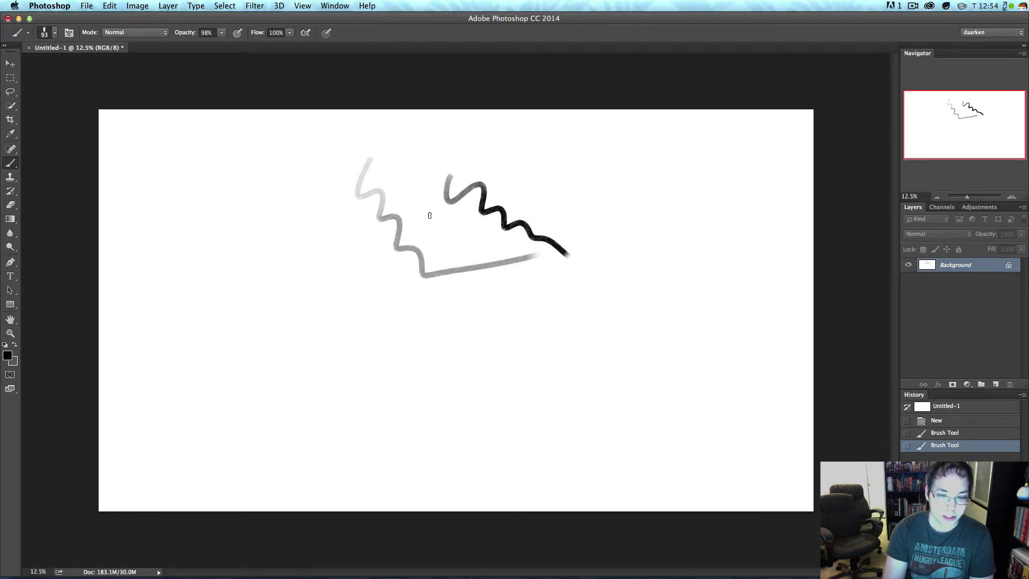
{"action": "mouse_move", "coordinate": [441, 219]}
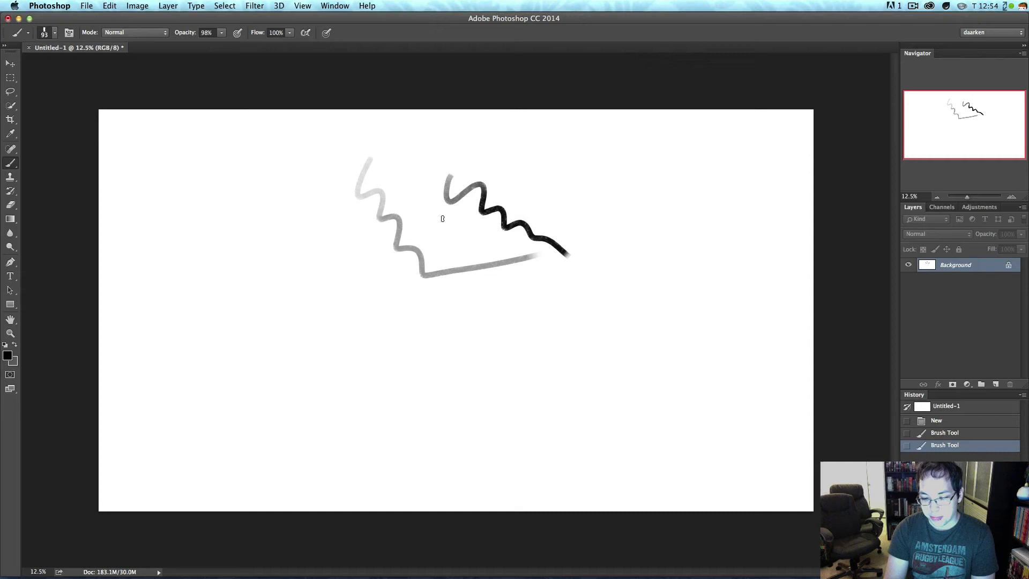
{"action": "mouse_move", "coordinate": [423, 200]}
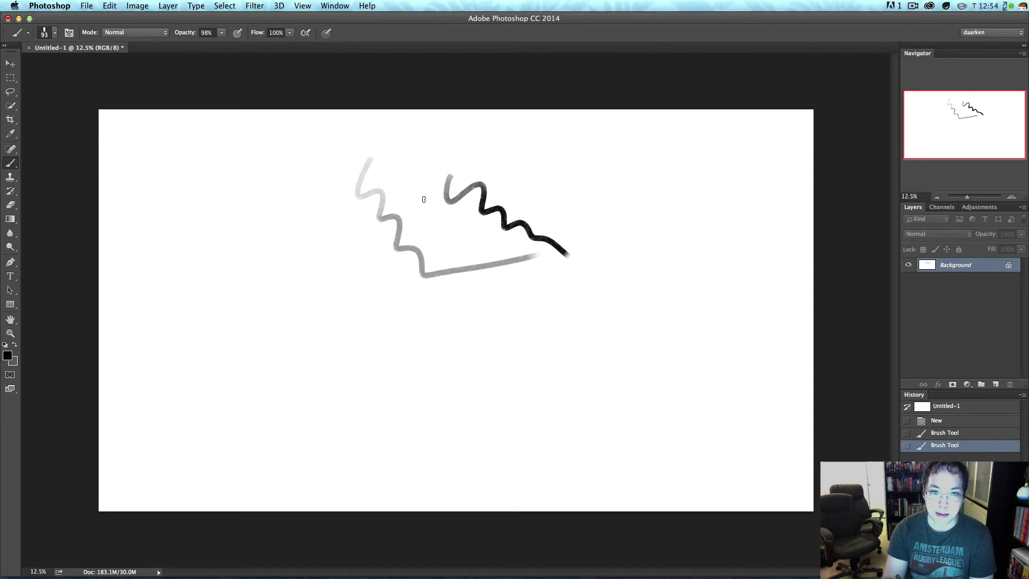
{"action": "mouse_move", "coordinate": [427, 221]}
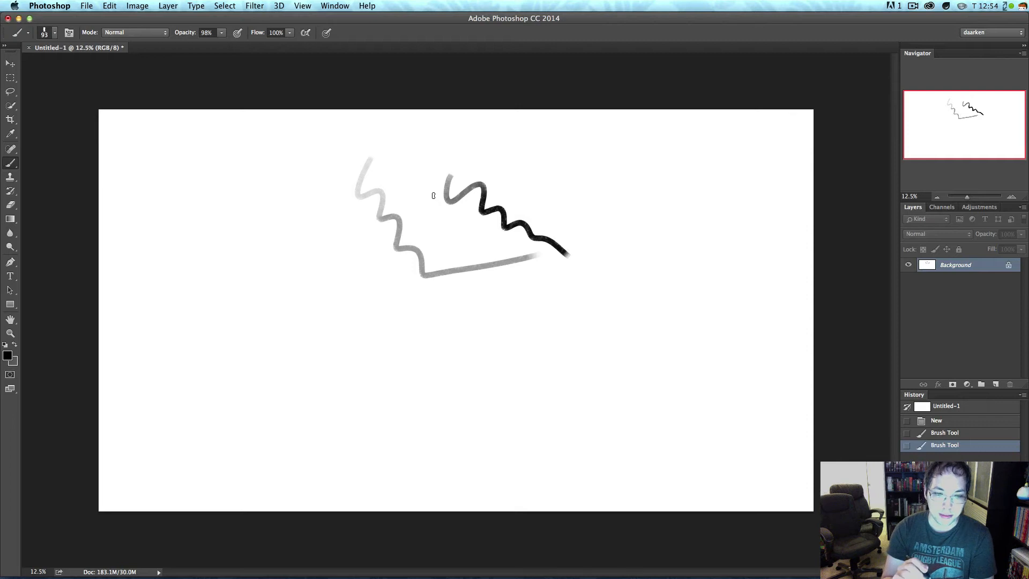
{"action": "mouse_move", "coordinate": [438, 196]}
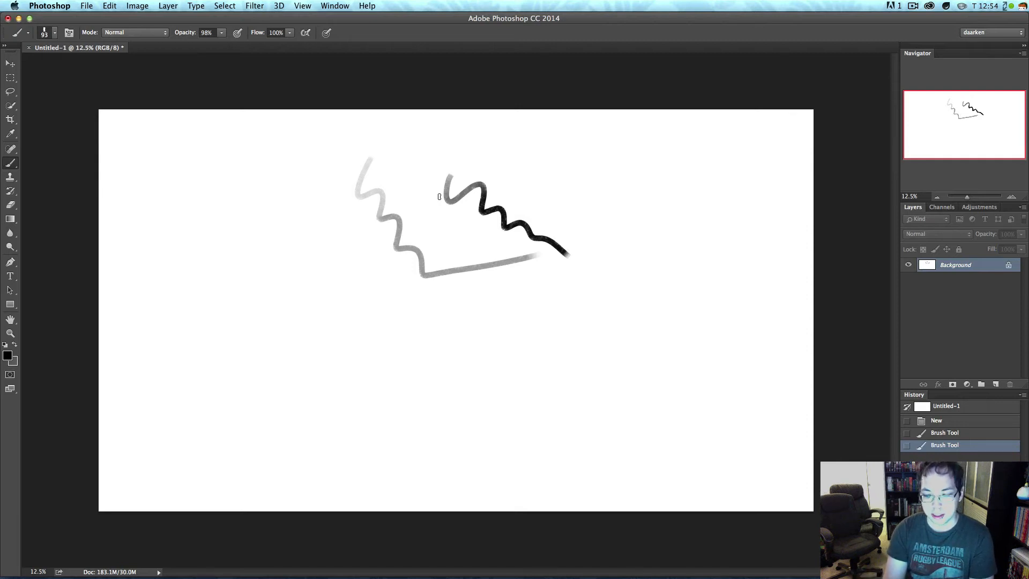
{"action": "mouse_move", "coordinate": [451, 158]}
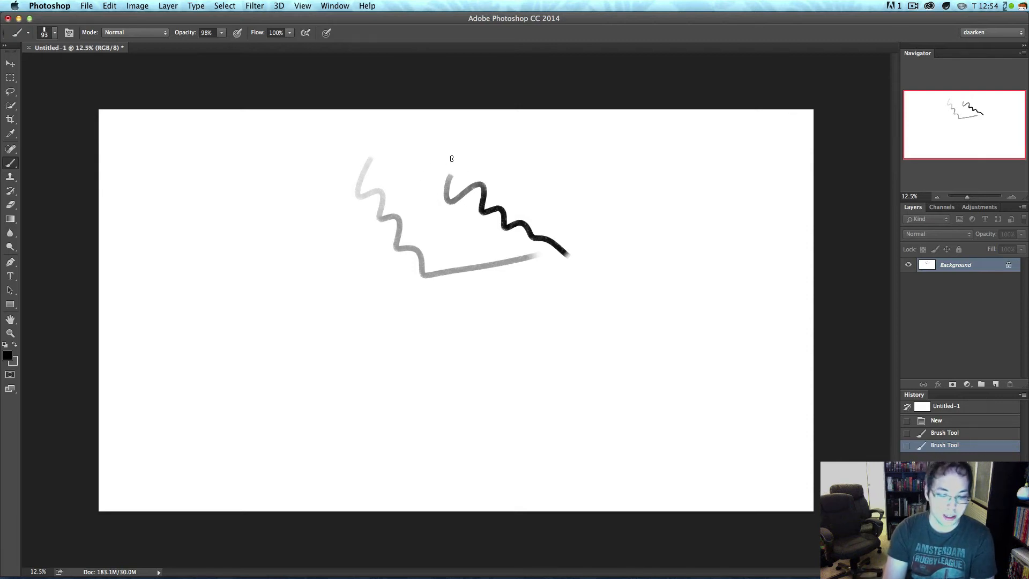
{"action": "mouse_move", "coordinate": [422, 279]}
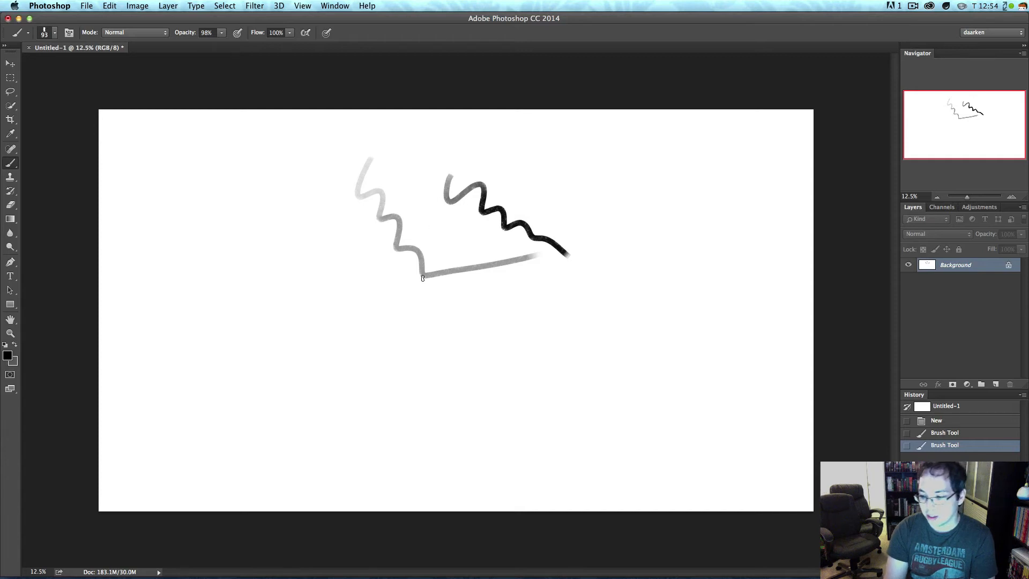
{"action": "mouse_move", "coordinate": [578, 221]}
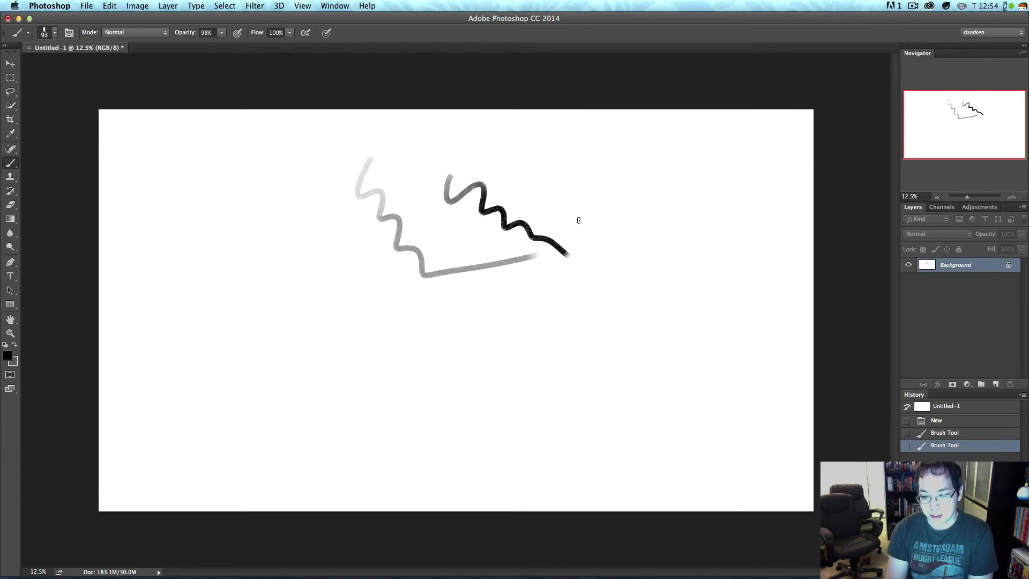
{"action": "mouse_move", "coordinate": [476, 284]}
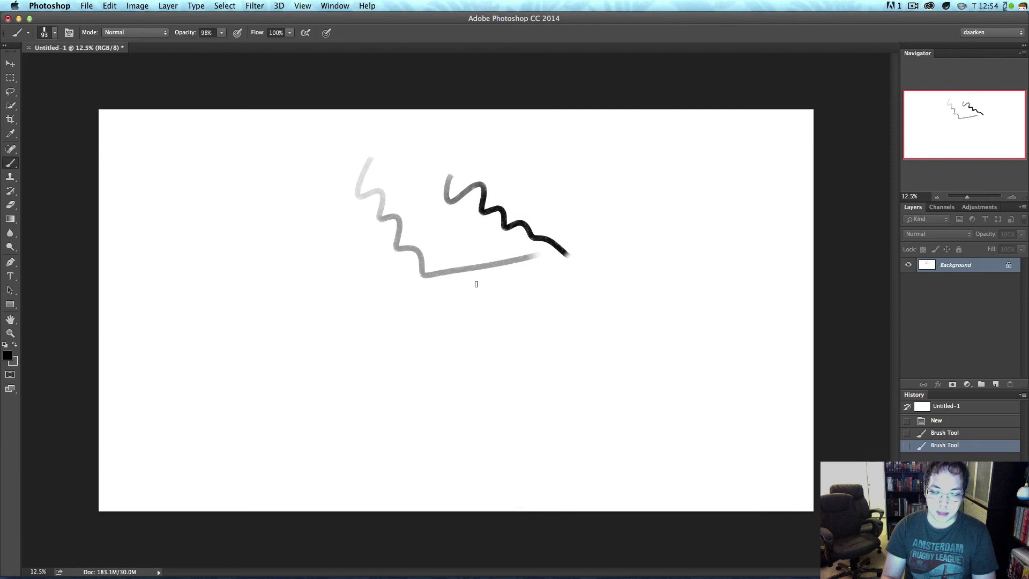
{"action": "mouse_move", "coordinate": [491, 227]}
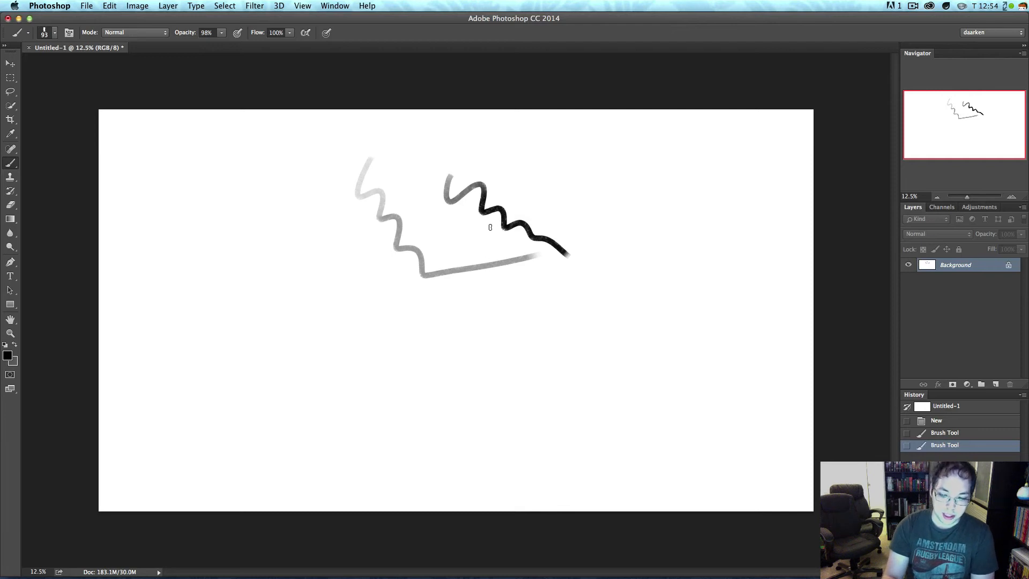
{"action": "mouse_move", "coordinate": [442, 193]}
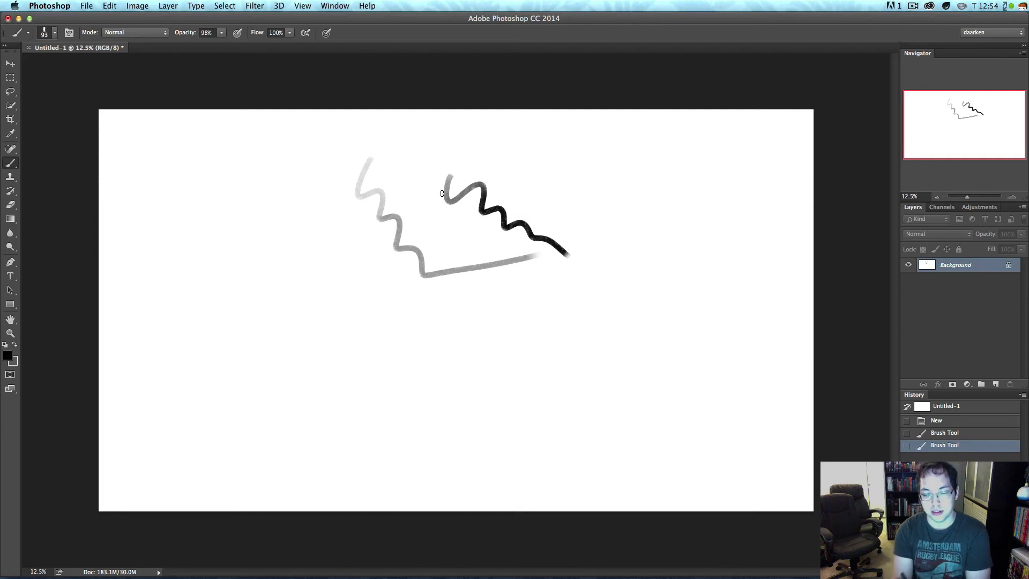
{"action": "mouse_move", "coordinate": [522, 217]}
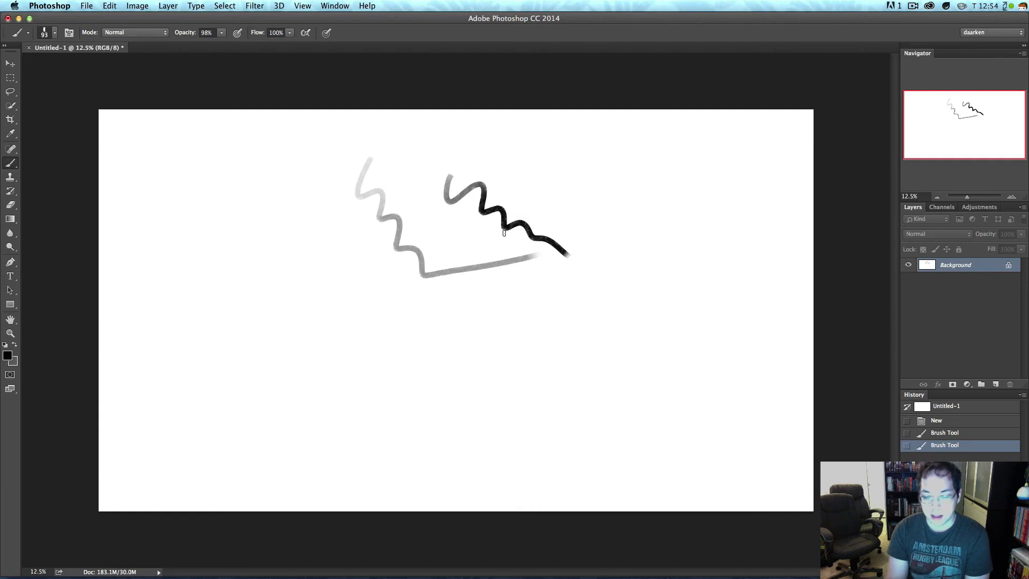
{"action": "mouse_move", "coordinate": [500, 273]}
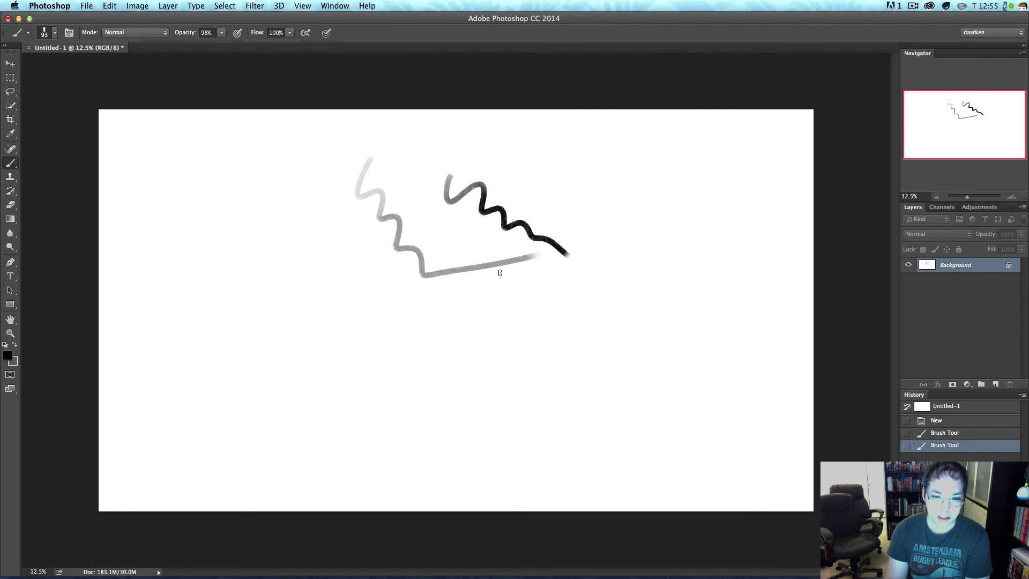
{"action": "mouse_move", "coordinate": [595, 259]}
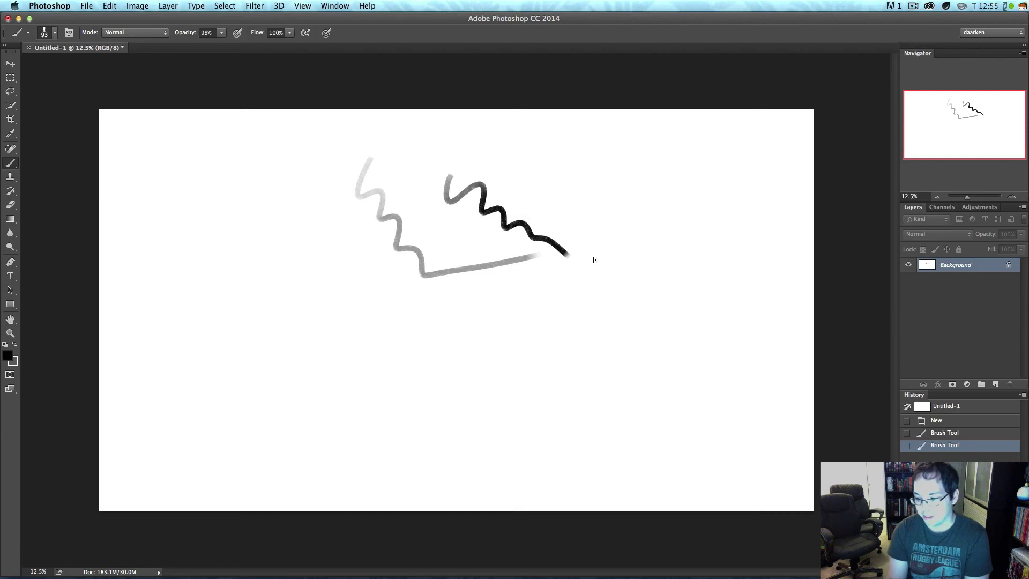
{"action": "mouse_move", "coordinate": [571, 266]}
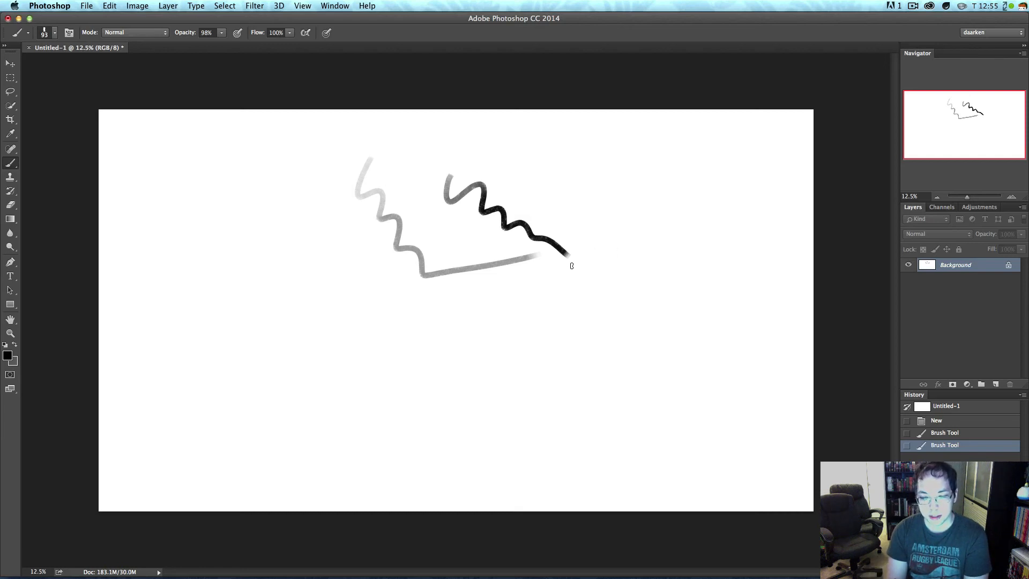
{"action": "mouse_move", "coordinate": [472, 273]}
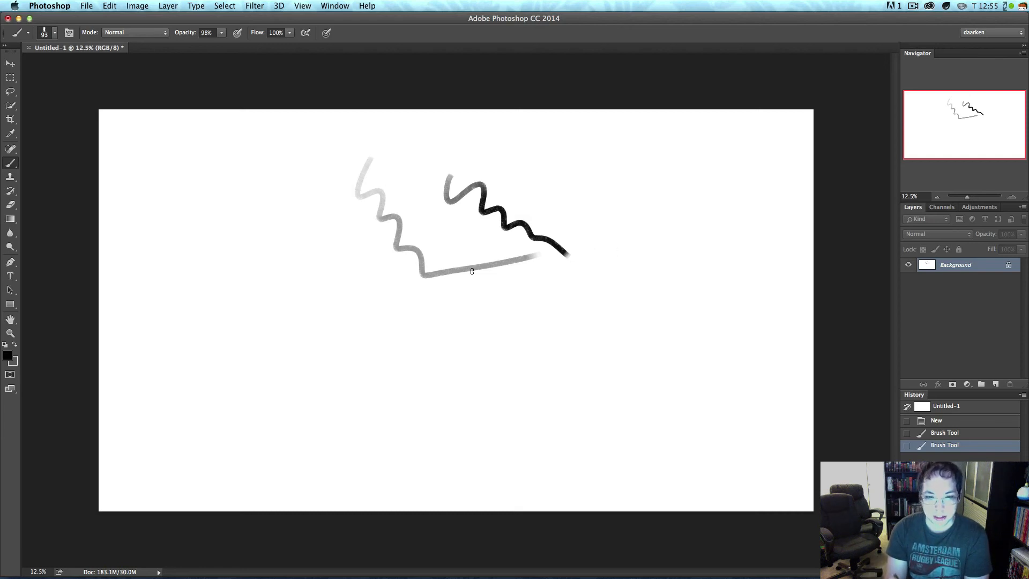